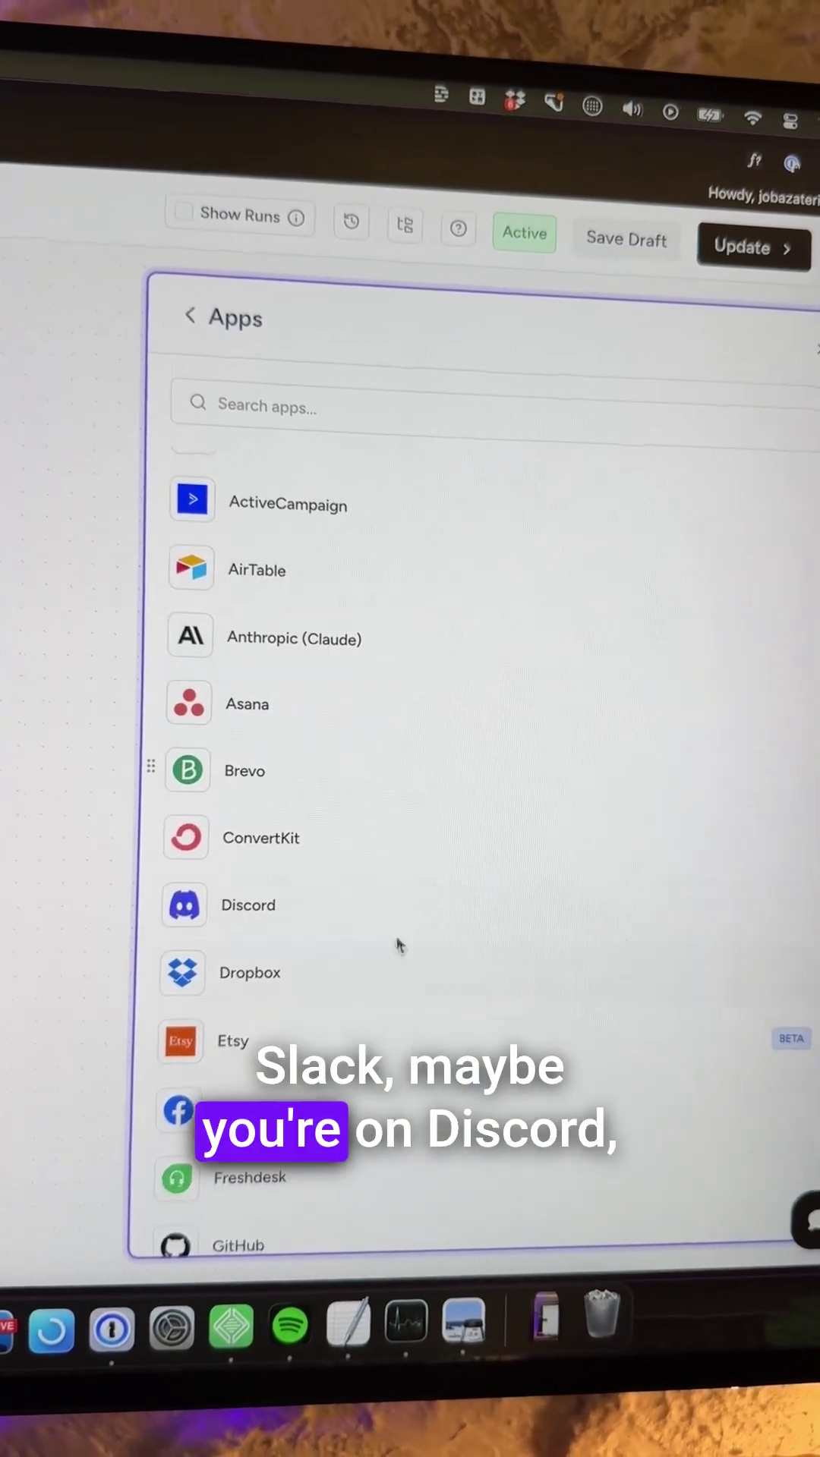
scroll(down, 3)
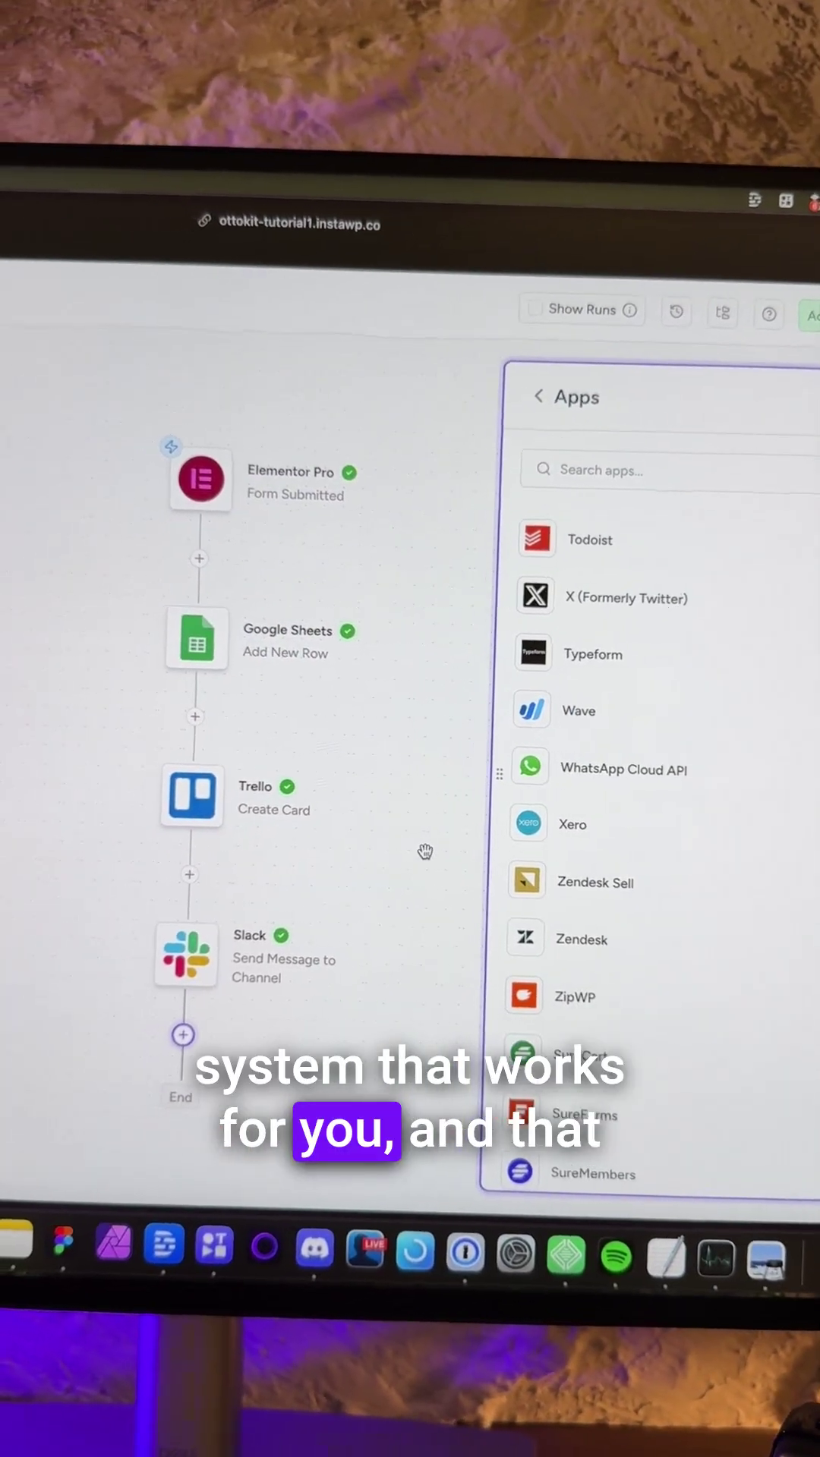
scroll(down, 3)
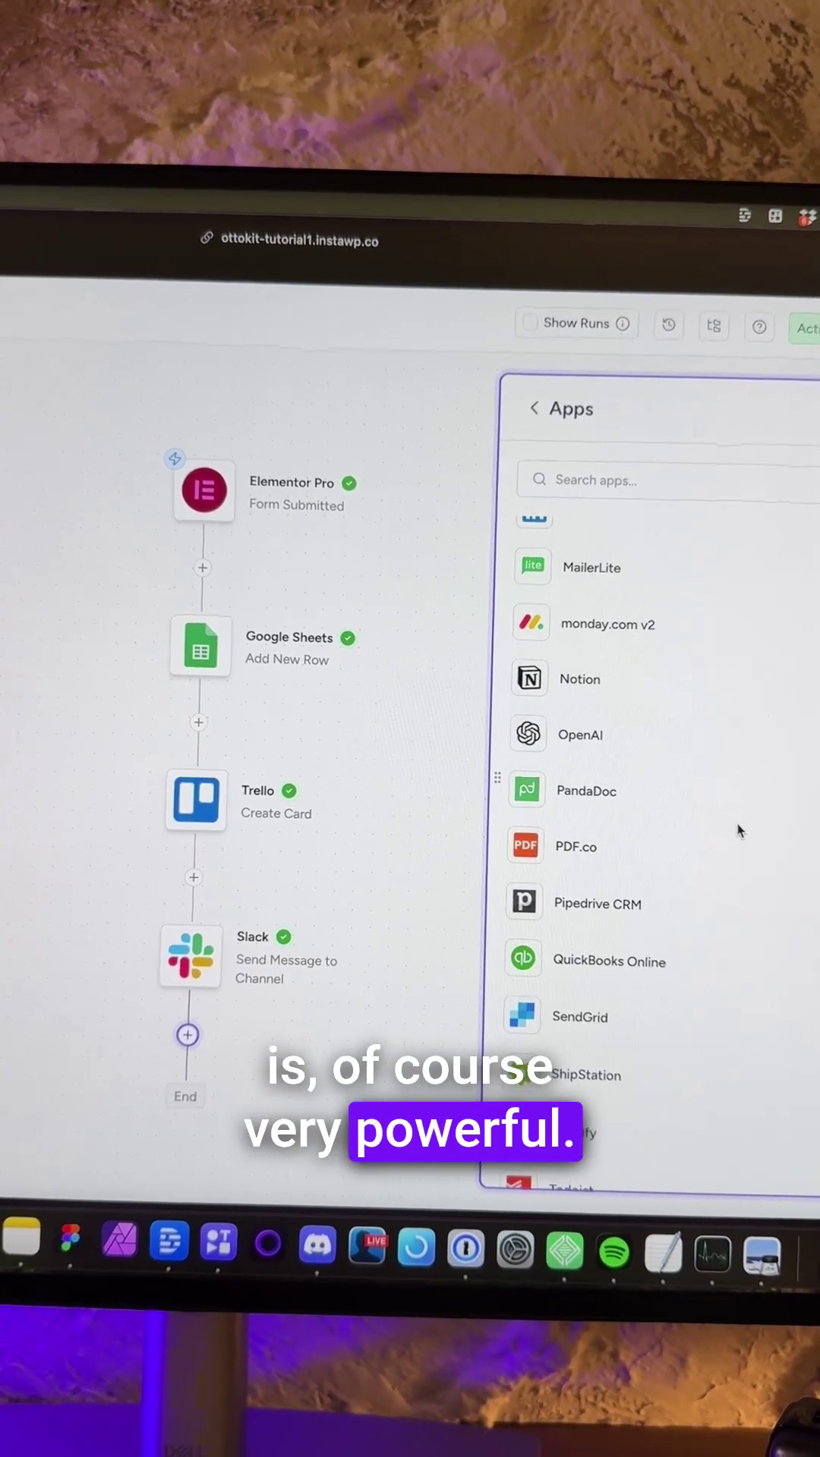